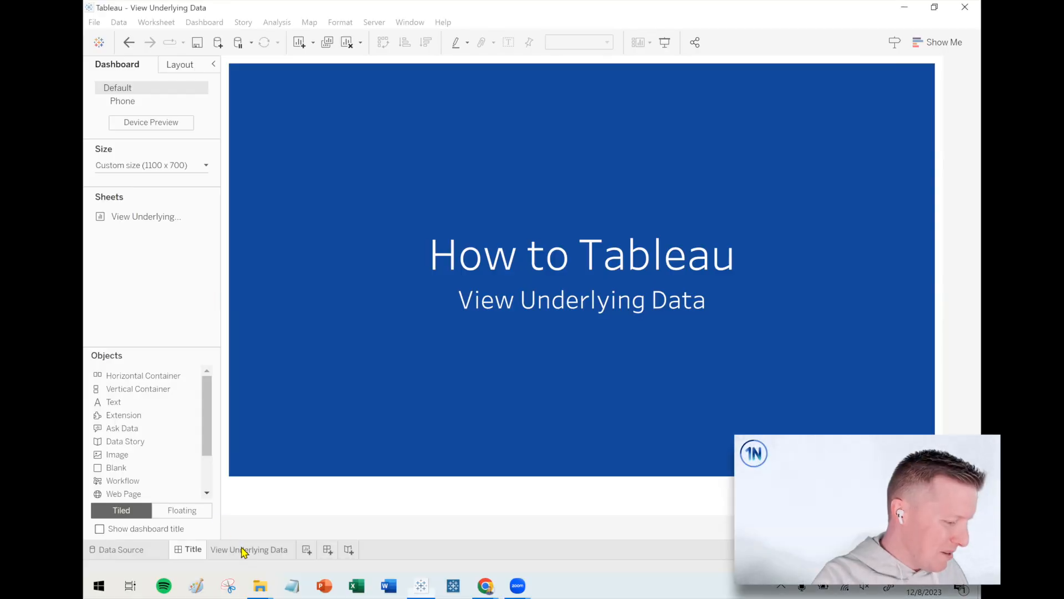
- Show the View Underlying Data worksheet and briefly select Arizona's 2019 sales mark (379)
{"action": "left_click", "coordinate": [250, 549]}
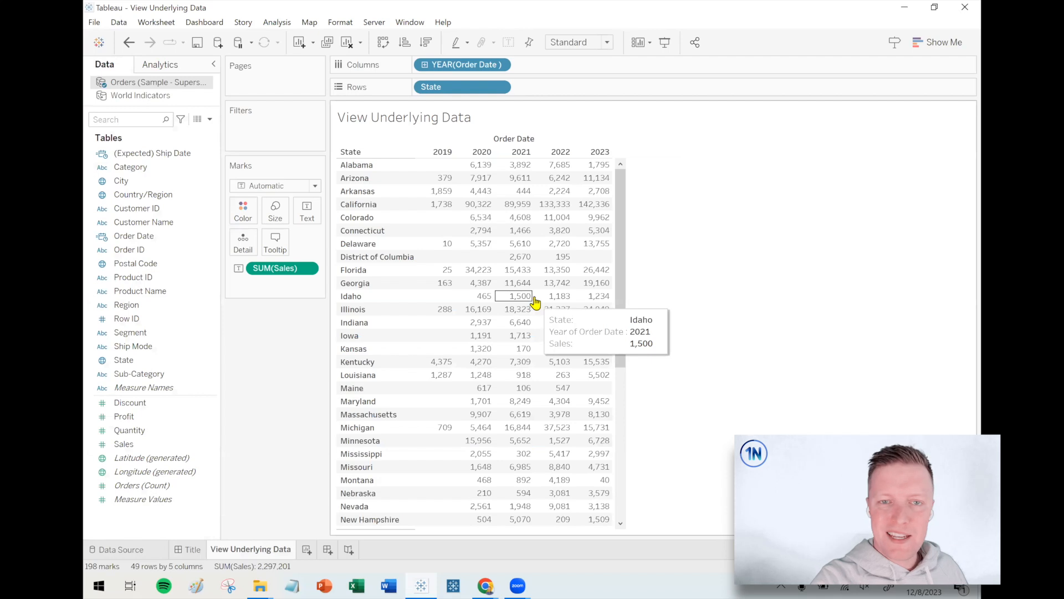
{"action": "mouse_move", "coordinate": [739, 285]}
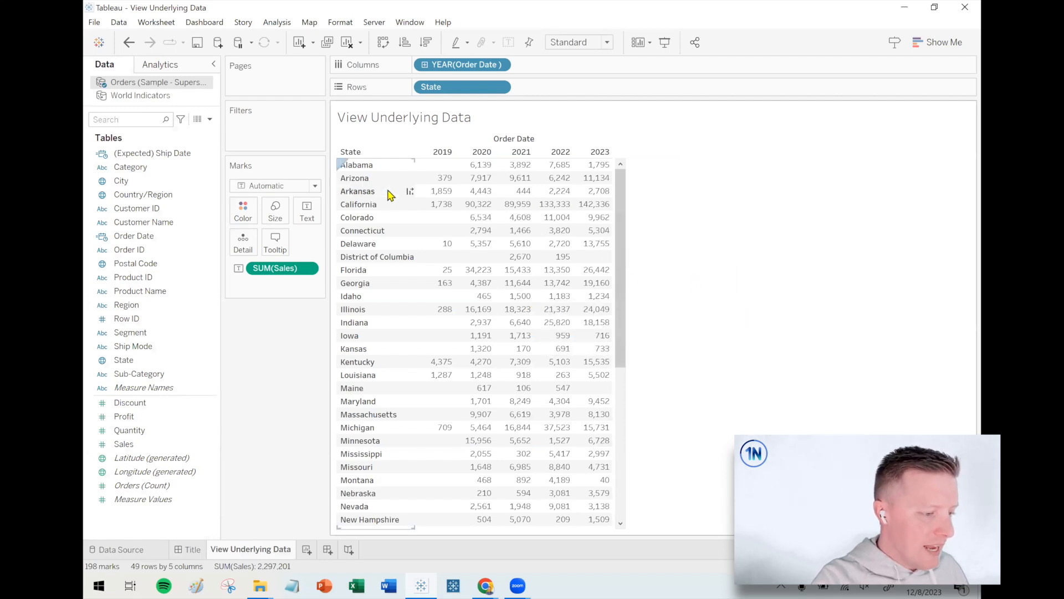
{"action": "left_click", "coordinate": [442, 177]}
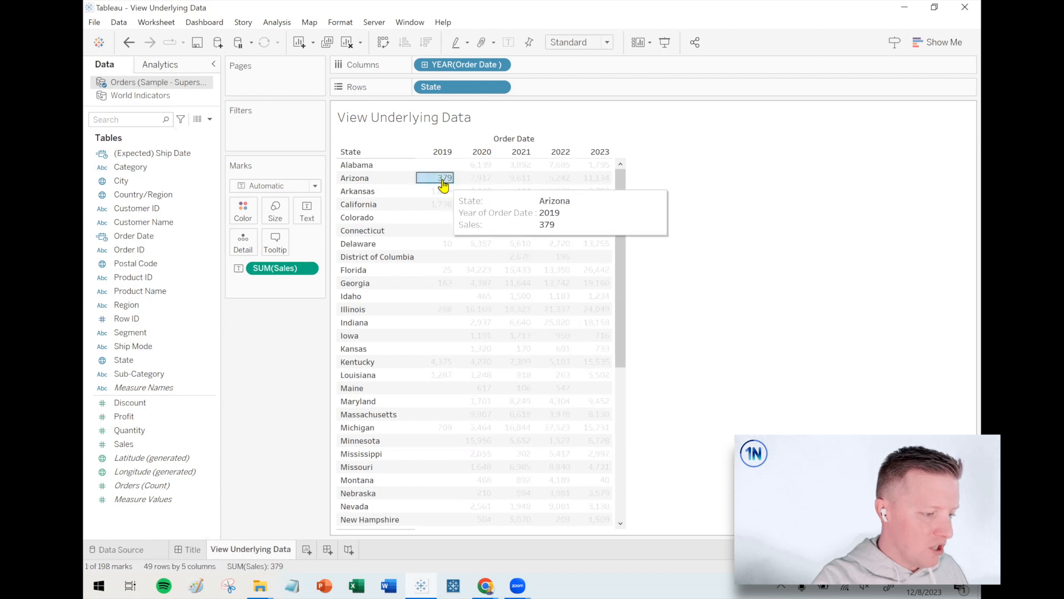
{"action": "left_click", "coordinate": [443, 177]}
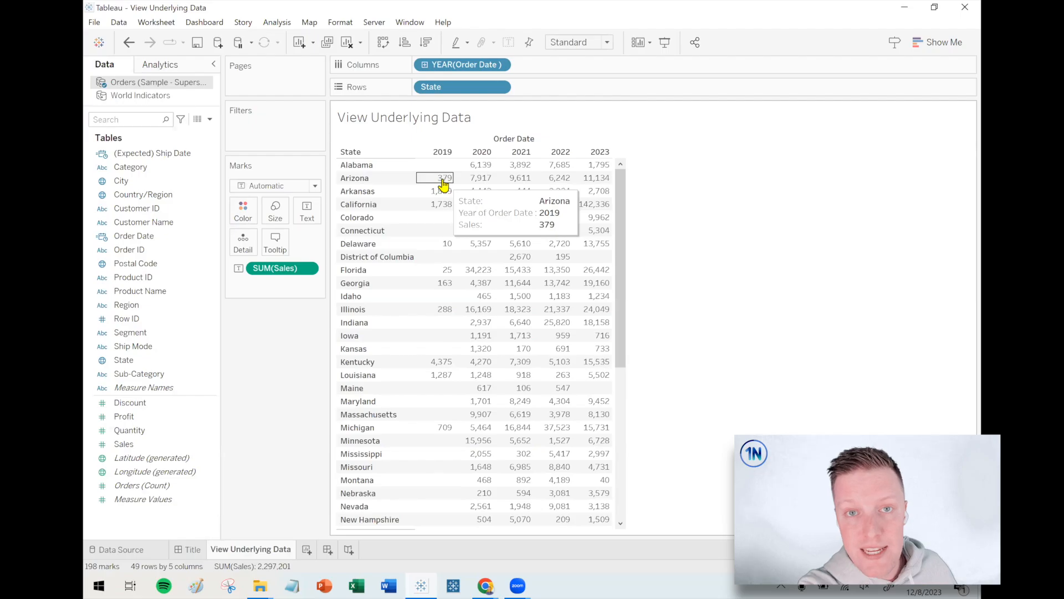
- Bring up the context menu for the selected Arizona 2019 and 2020 marks (total 8,295)
{"action": "right_click", "coordinate": [441, 178]}
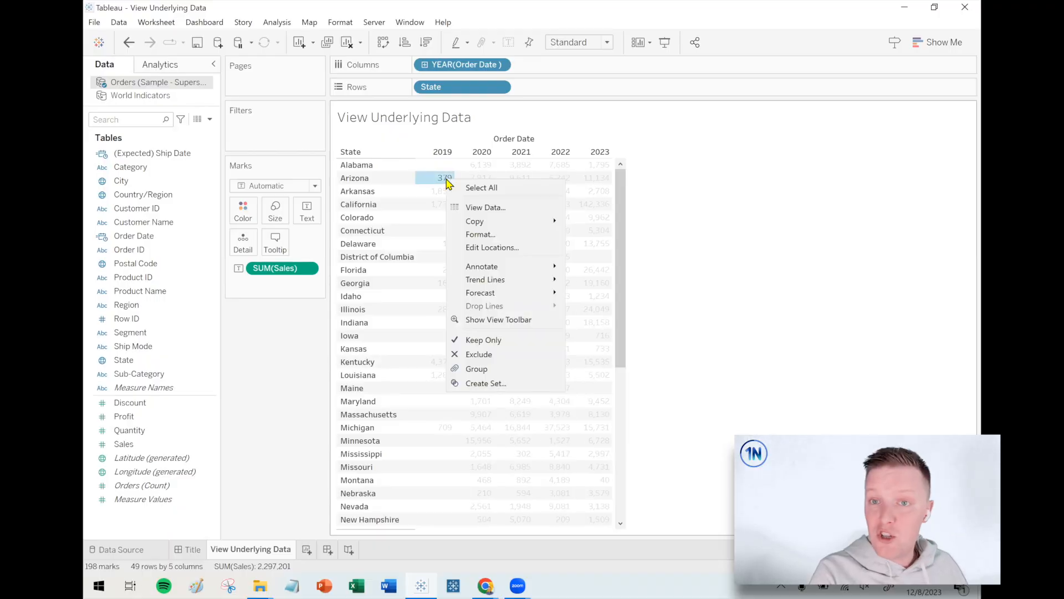
{"action": "mouse_move", "coordinate": [429, 180]}
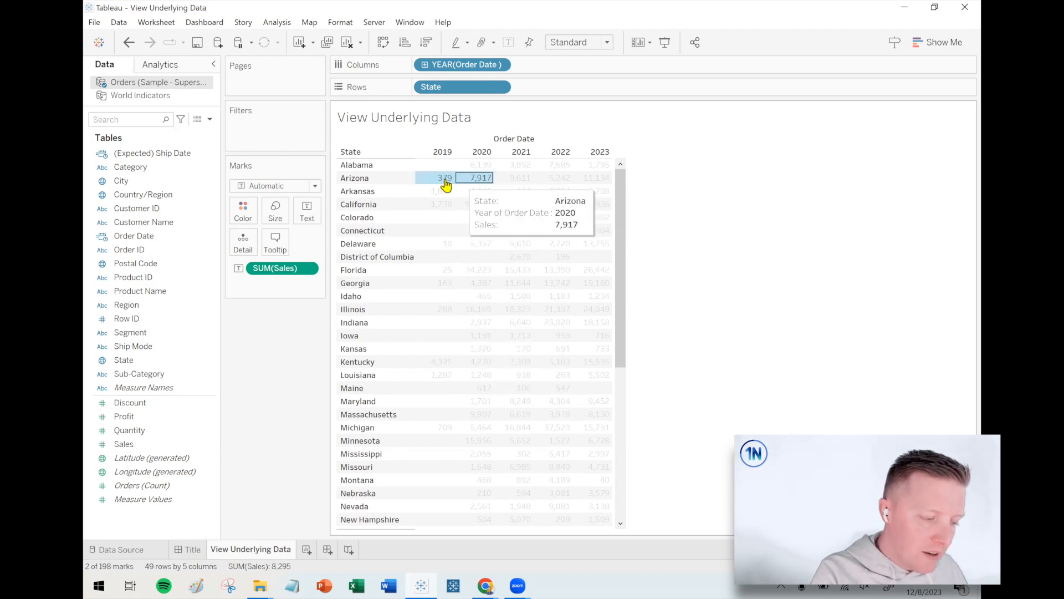
{"action": "right_click", "coordinate": [479, 177]}
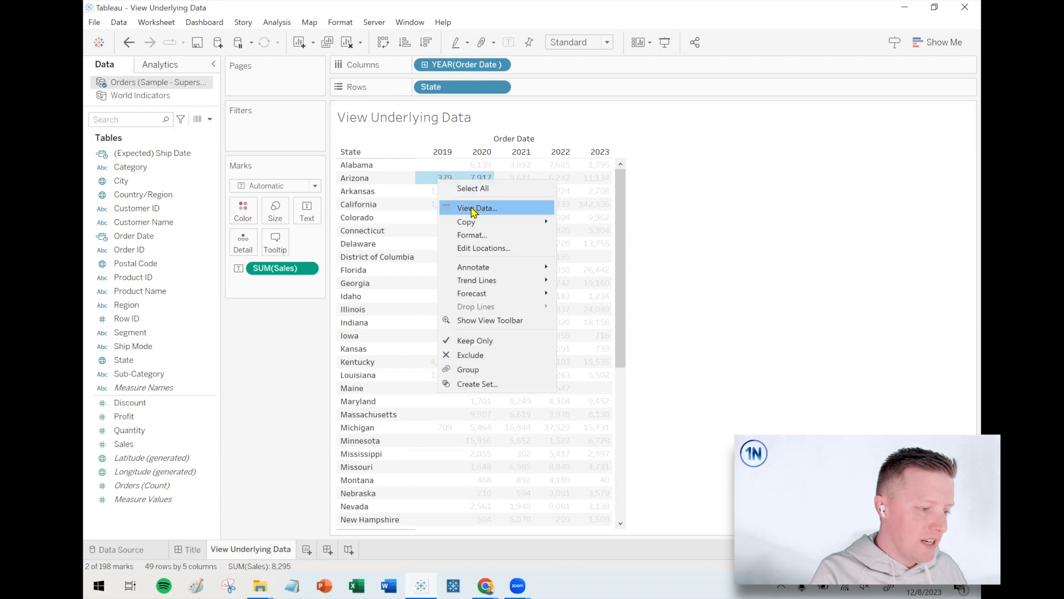
- View Data for the two Arizona marks: 2020 sales 7,916.64 and 2019 sales 378.59
{"action": "left_click", "coordinate": [476, 197]}
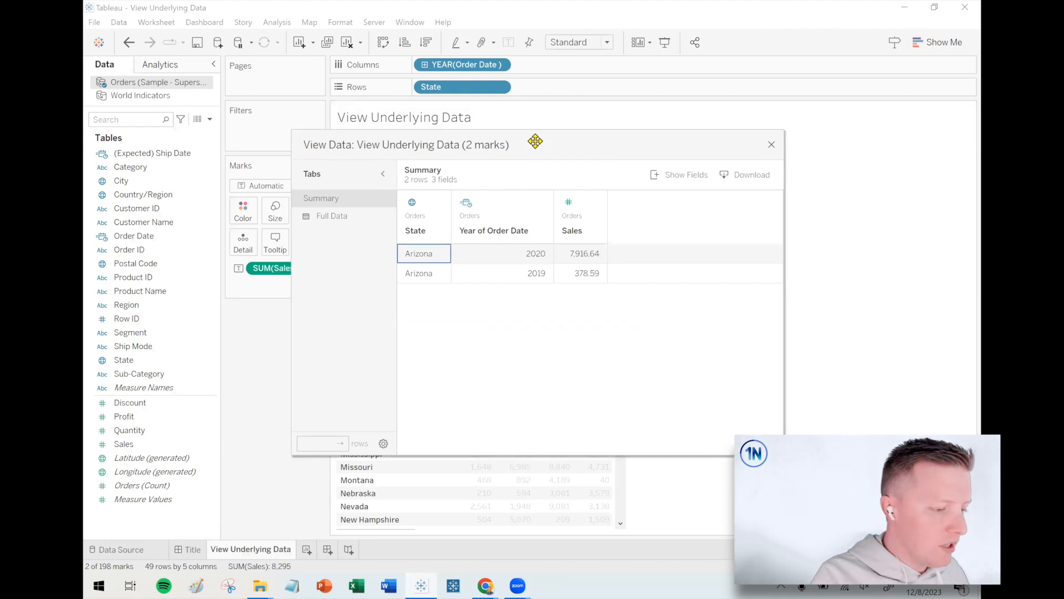
{"action": "mouse_move", "coordinate": [536, 201]}
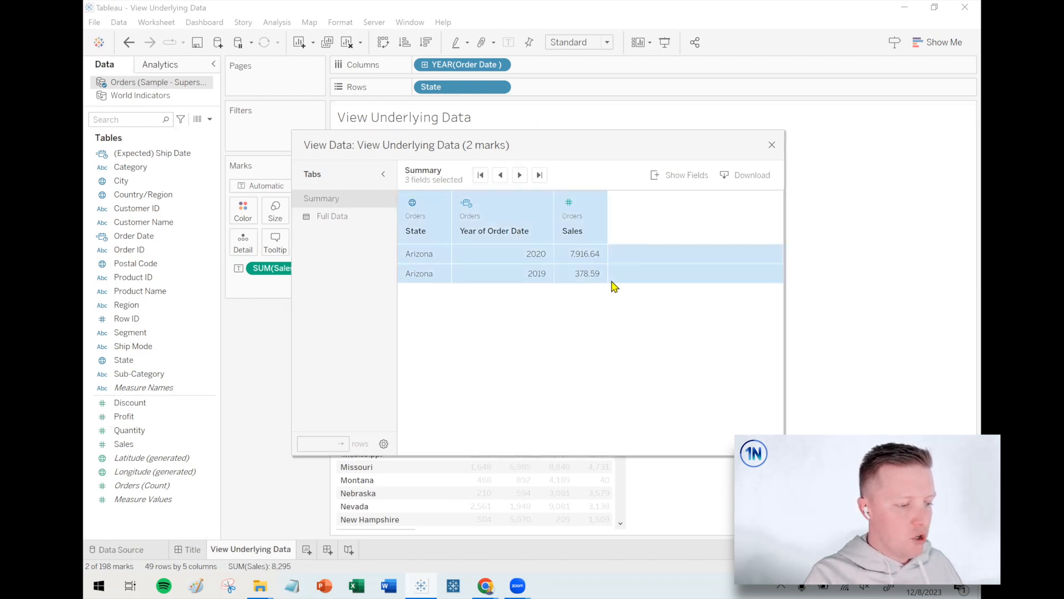
{"action": "mouse_move", "coordinate": [598, 304]}
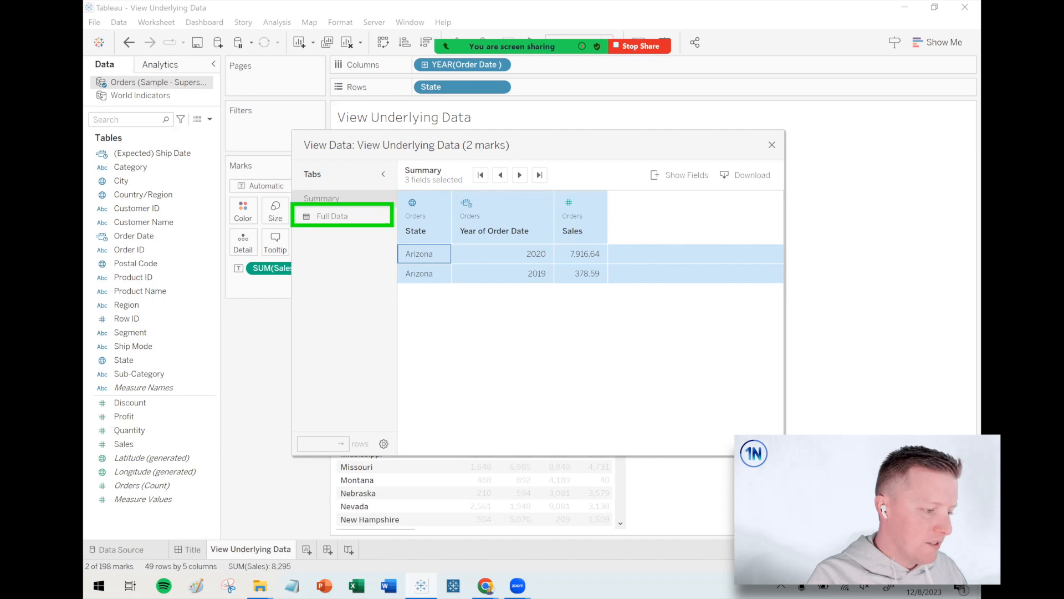
- Show the Full Data (48 Arizona rows) sorted by Sales descending from 1,113.02
{"action": "left_click", "coordinate": [333, 216]}
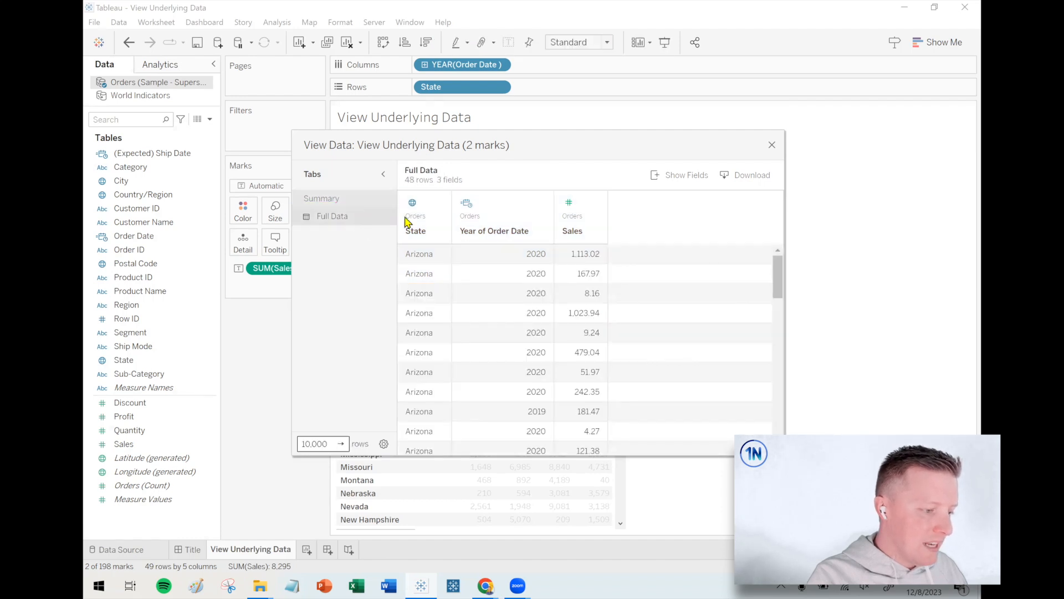
{"action": "mouse_move", "coordinate": [549, 161]}
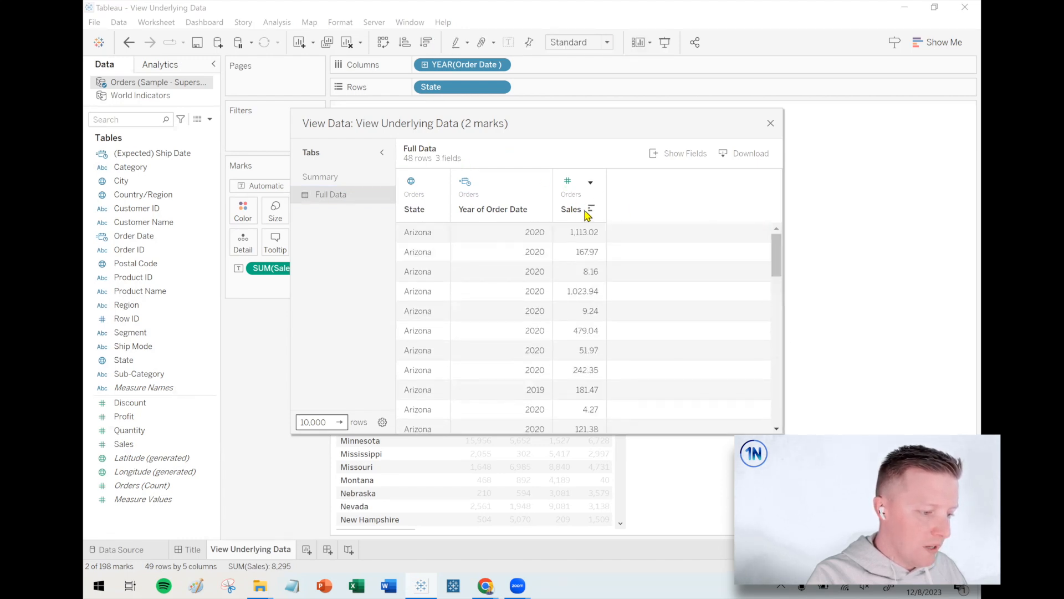
{"action": "left_click", "coordinate": [591, 208]}
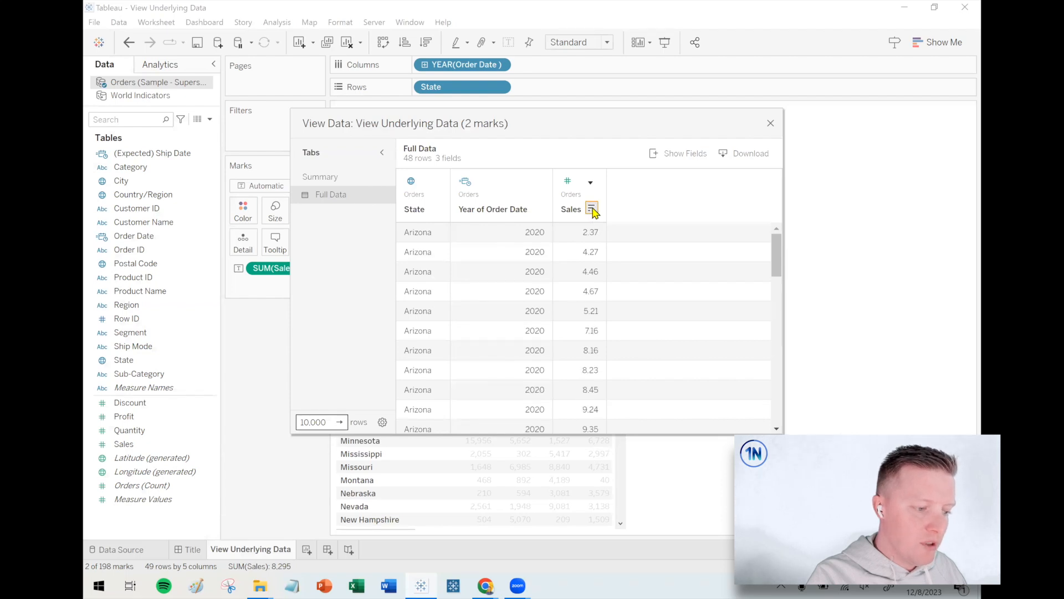
{"action": "left_click", "coordinate": [591, 209]}
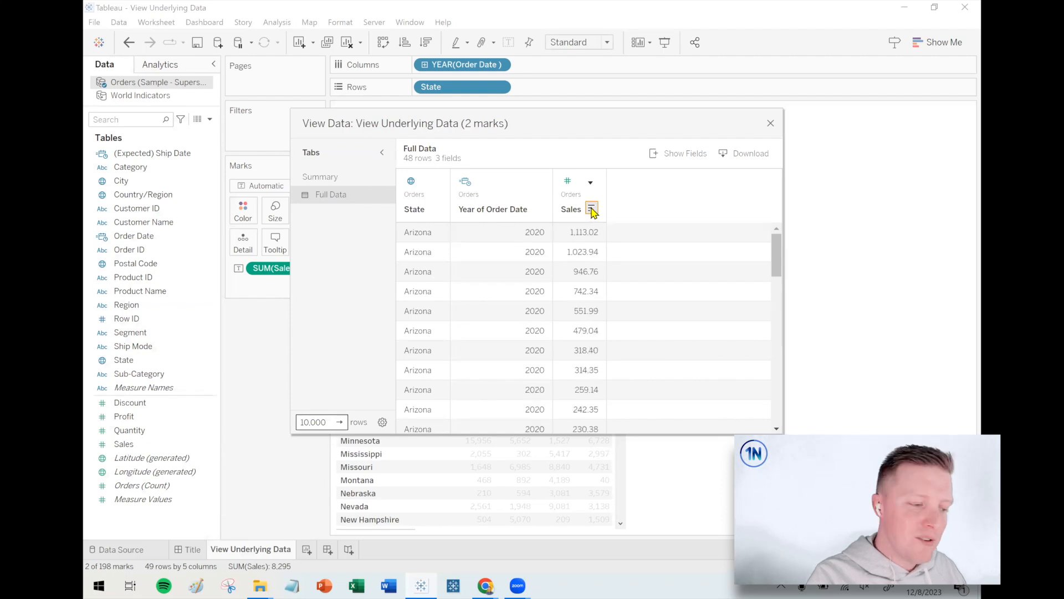
{"action": "mouse_move", "coordinate": [588, 216]}
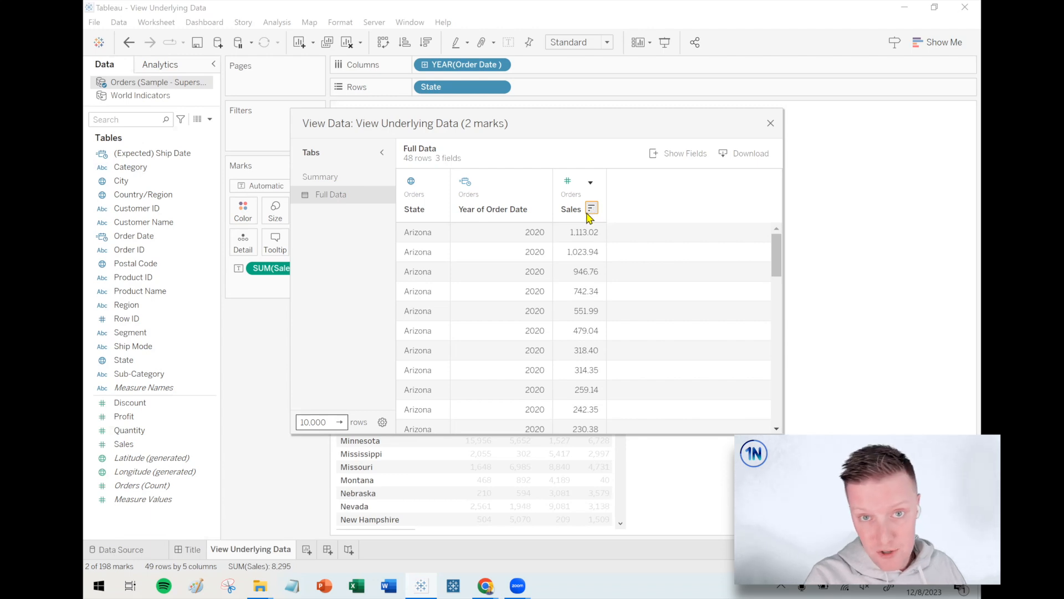
{"action": "mouse_move", "coordinate": [582, 221]}
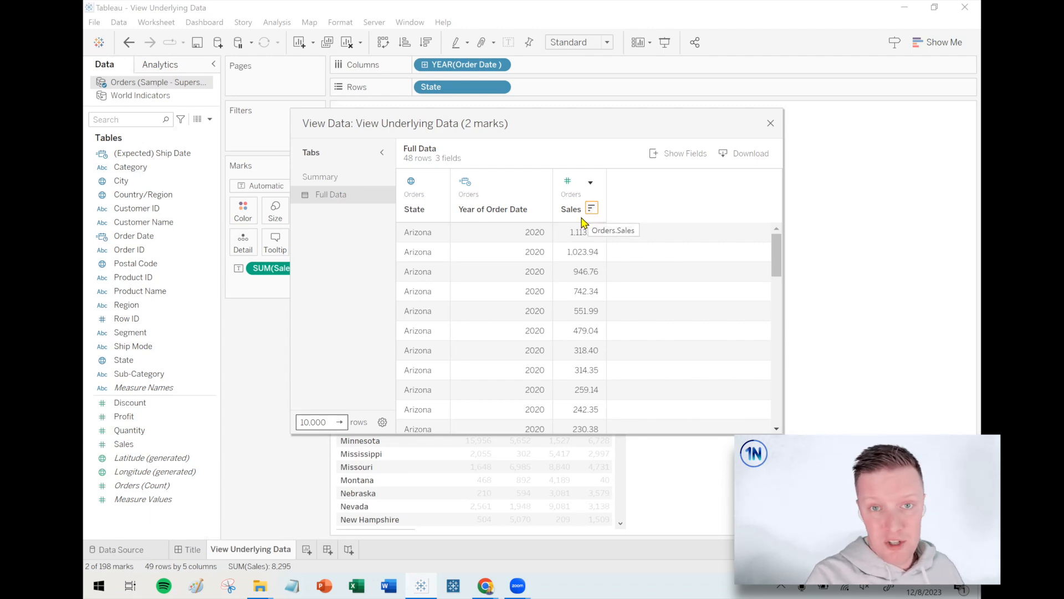
{"action": "mouse_move", "coordinate": [669, 156]}
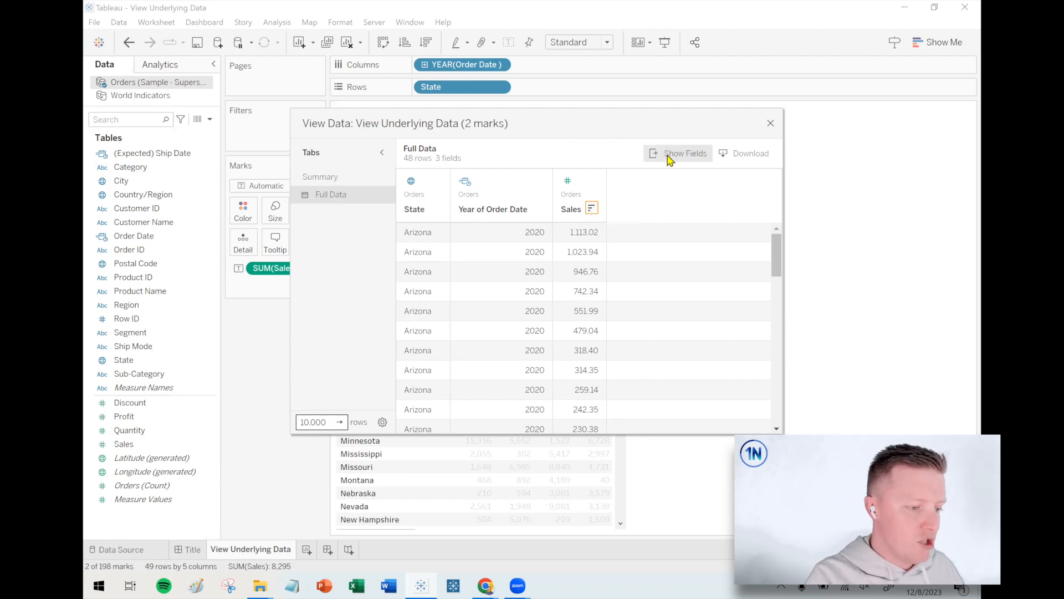
- Add the Profit and Order ID fields to the full-data table via Show Fields
{"action": "left_click", "coordinate": [684, 153]}
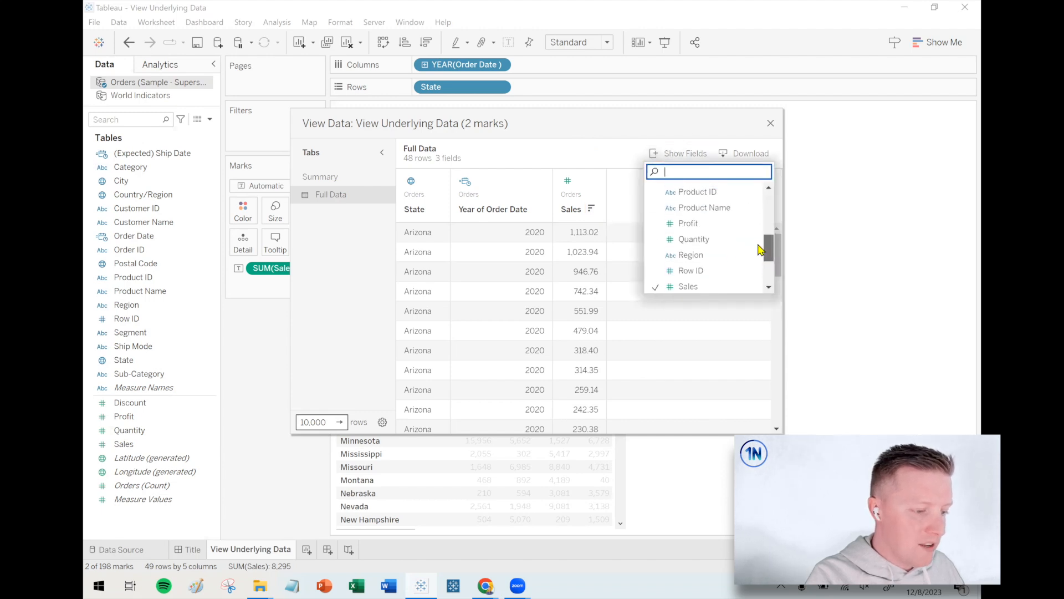
{"action": "left_click", "coordinate": [687, 223]}
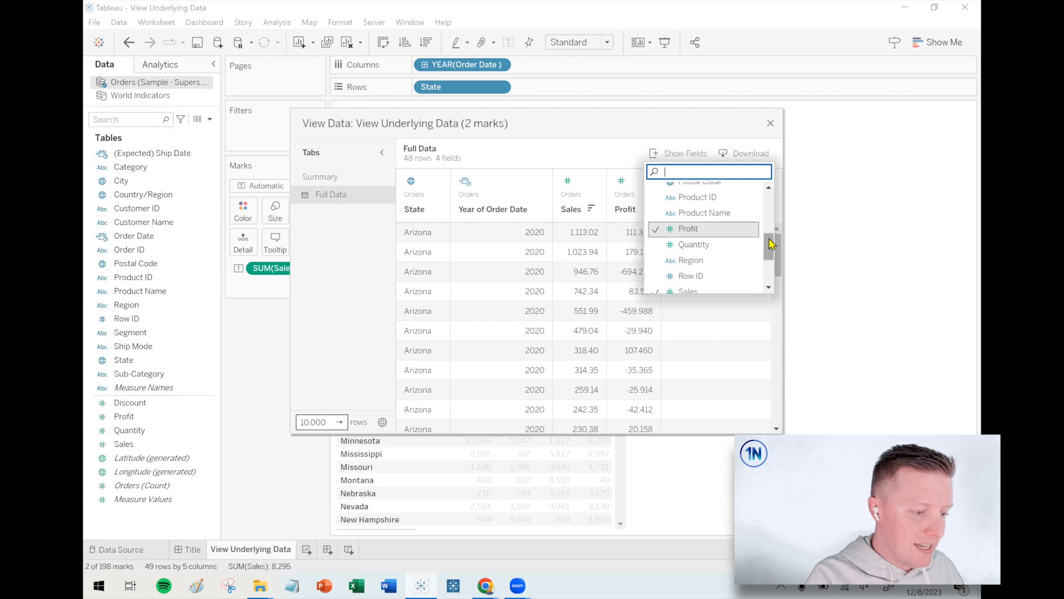
{"action": "scroll", "scroll_direction": "up", "scroll_amount": 3}
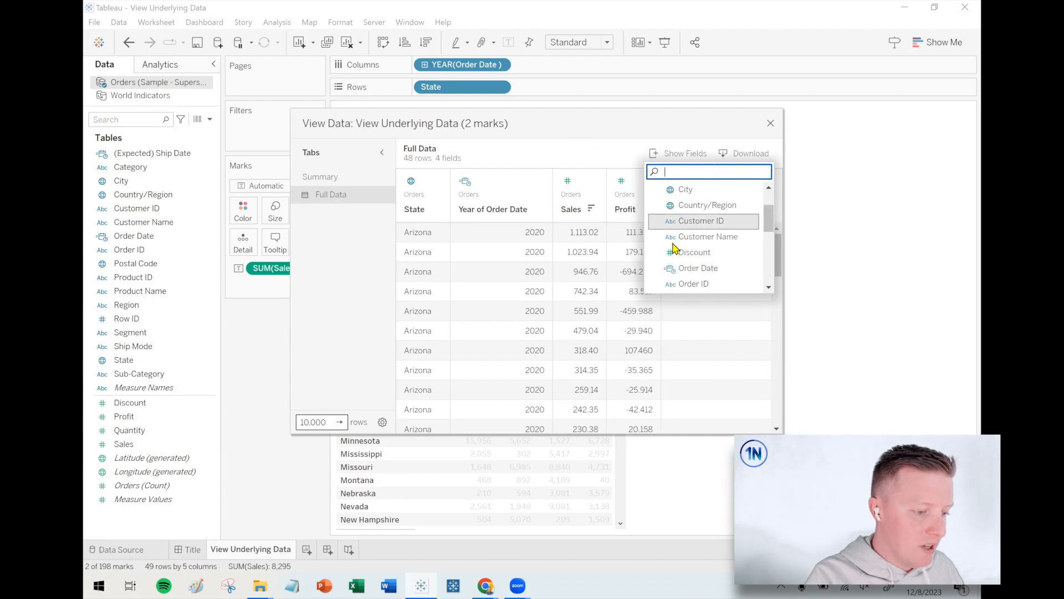
{"action": "left_click", "coordinate": [692, 283]}
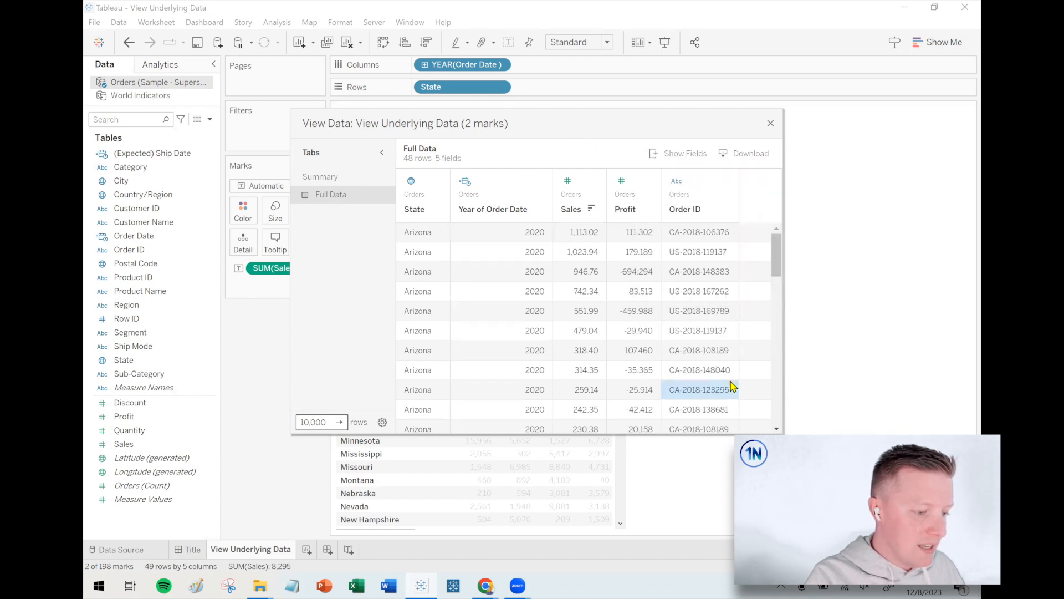
{"action": "left_click", "coordinate": [684, 153]}
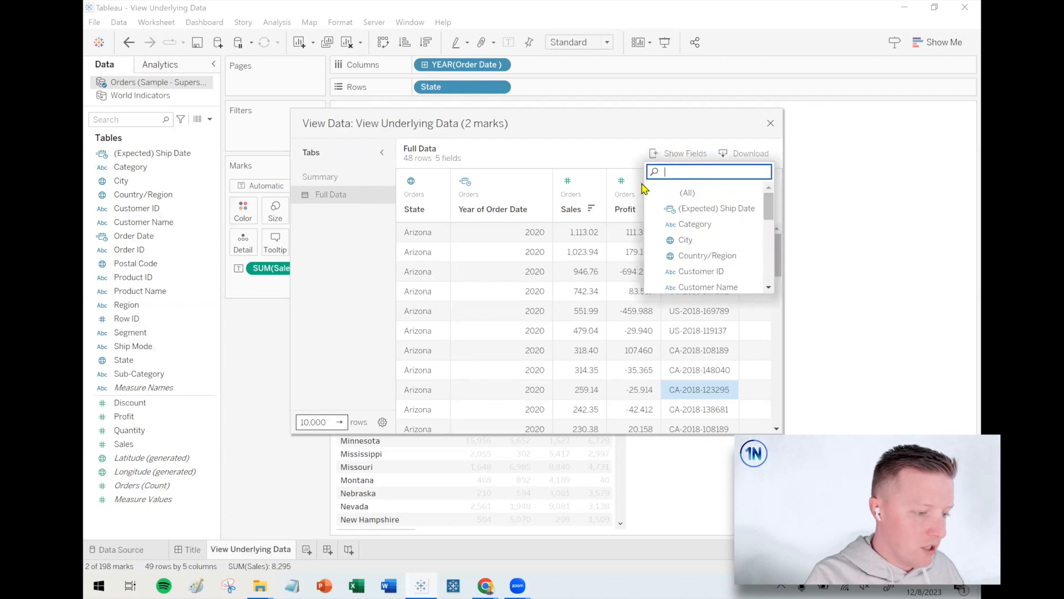
- Check (All) so every one of the 22 fields displays for the 48 Arizona rows
{"action": "left_click", "coordinate": [687, 193]}
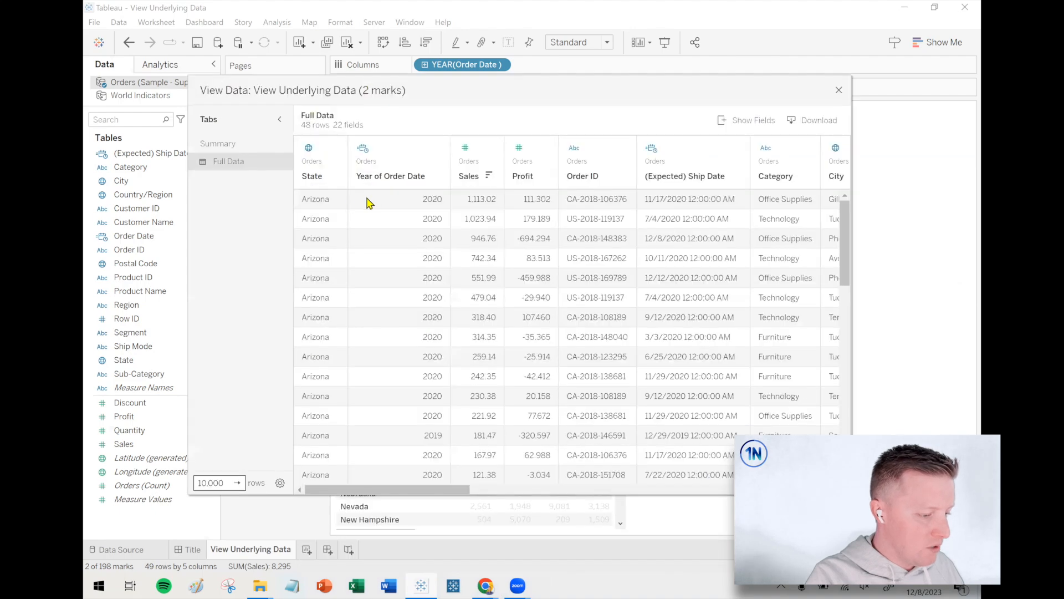
{"action": "mouse_move", "coordinate": [750, 135]}
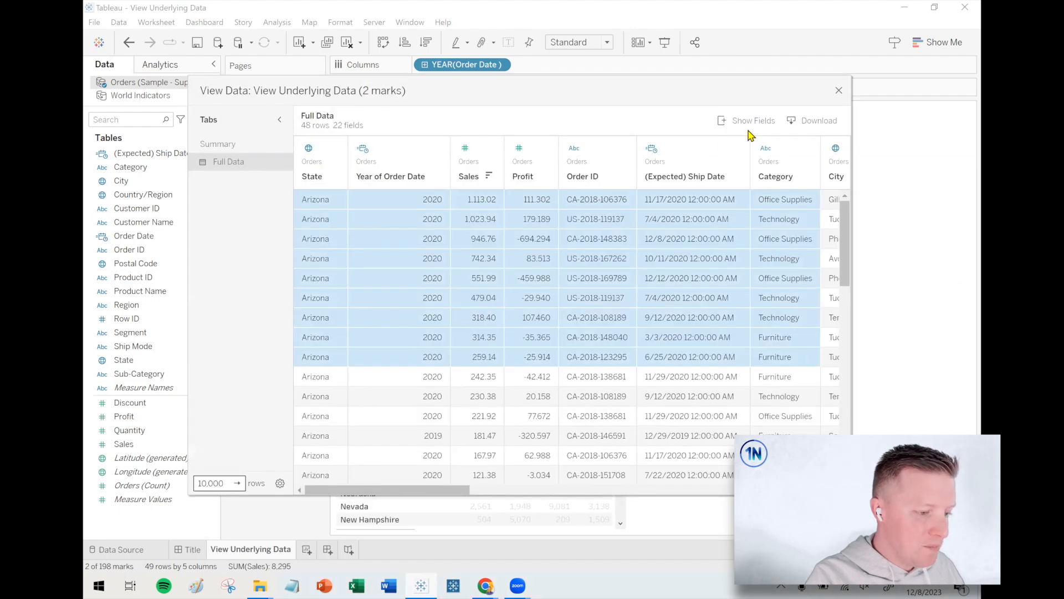
{"action": "mouse_move", "coordinate": [812, 128]}
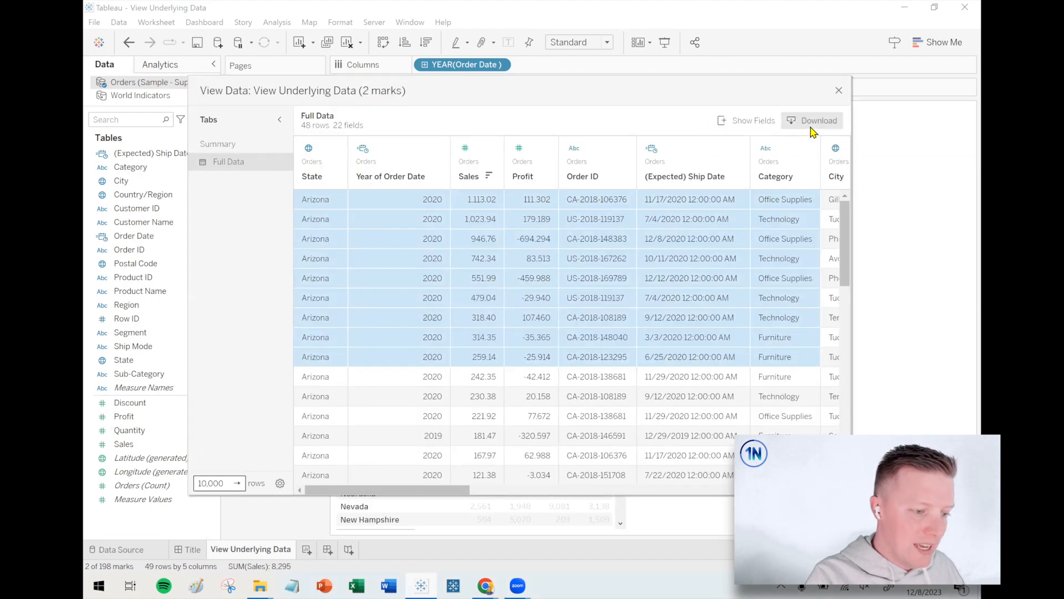
{"action": "left_click", "coordinate": [315, 199]}
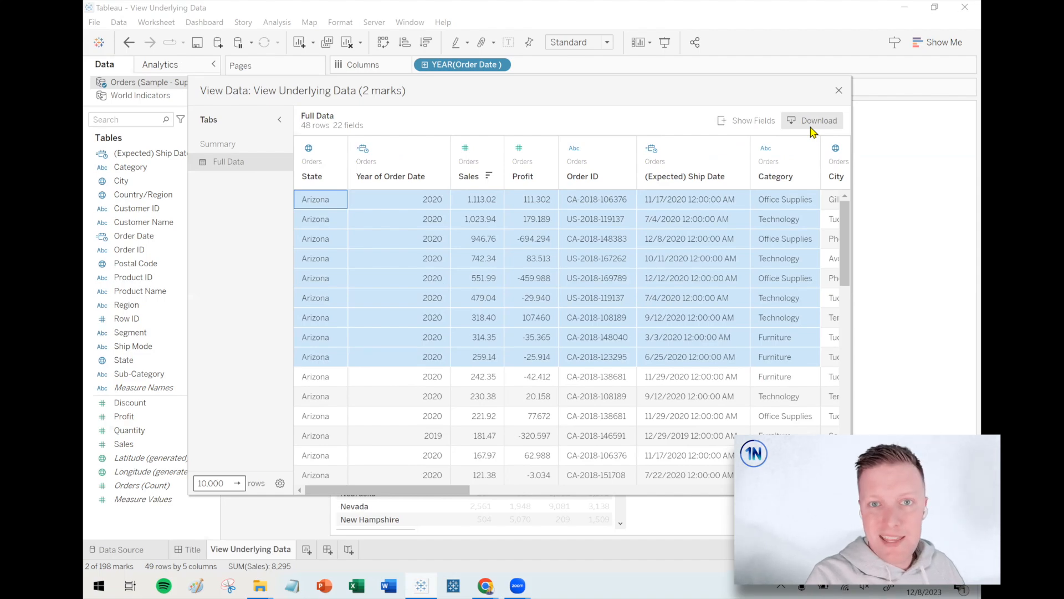